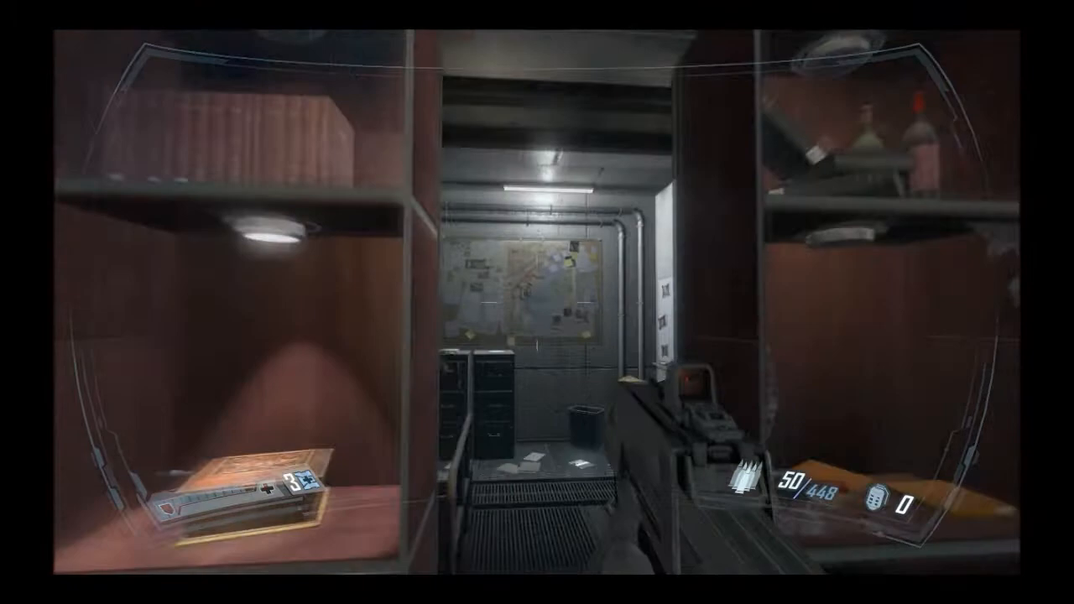
- Pick up the intel document from the shelf and read through SFC Keegan's personnel record
key("Tab")
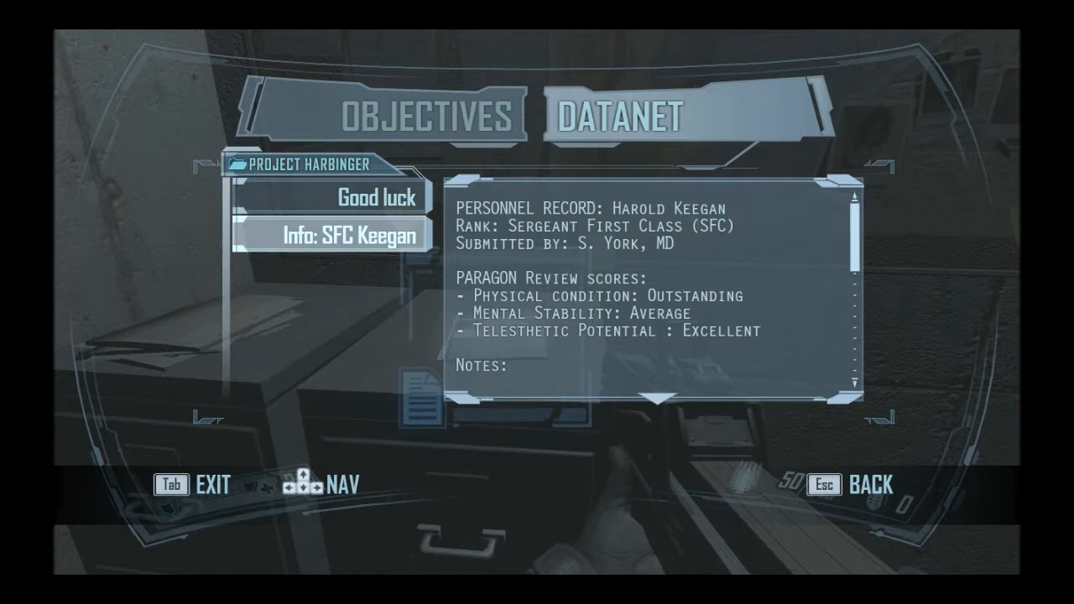
scroll("down", 3)
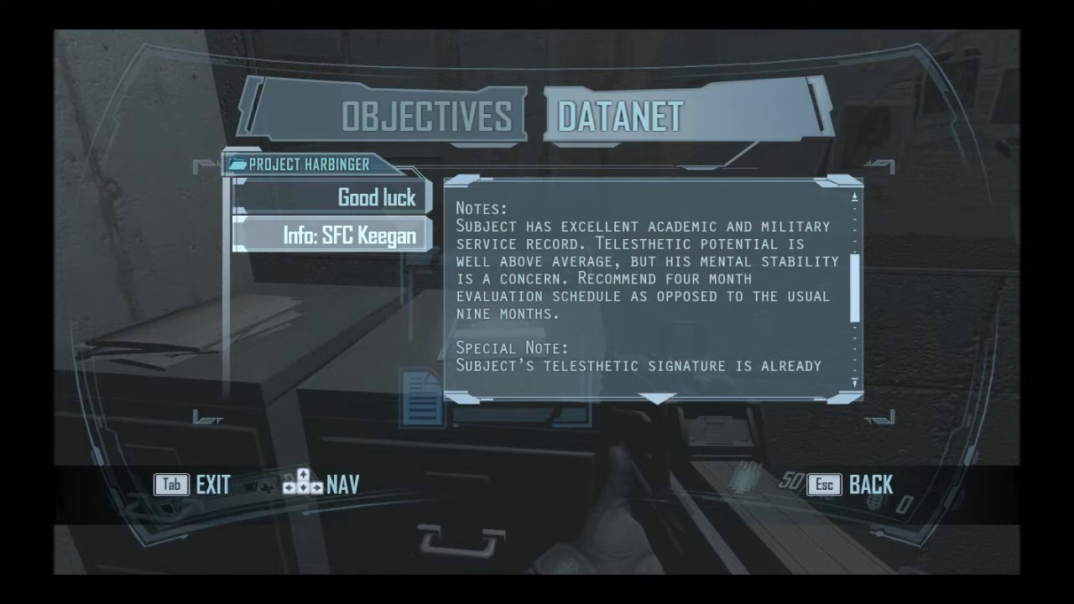
scroll("down", 3)
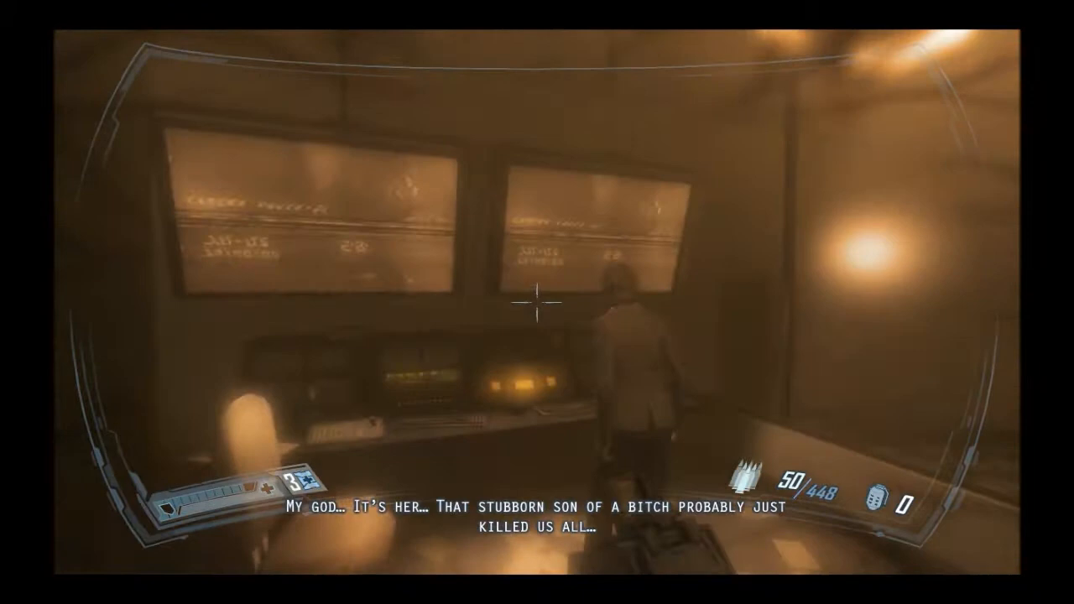
mouse_move(537, 302)
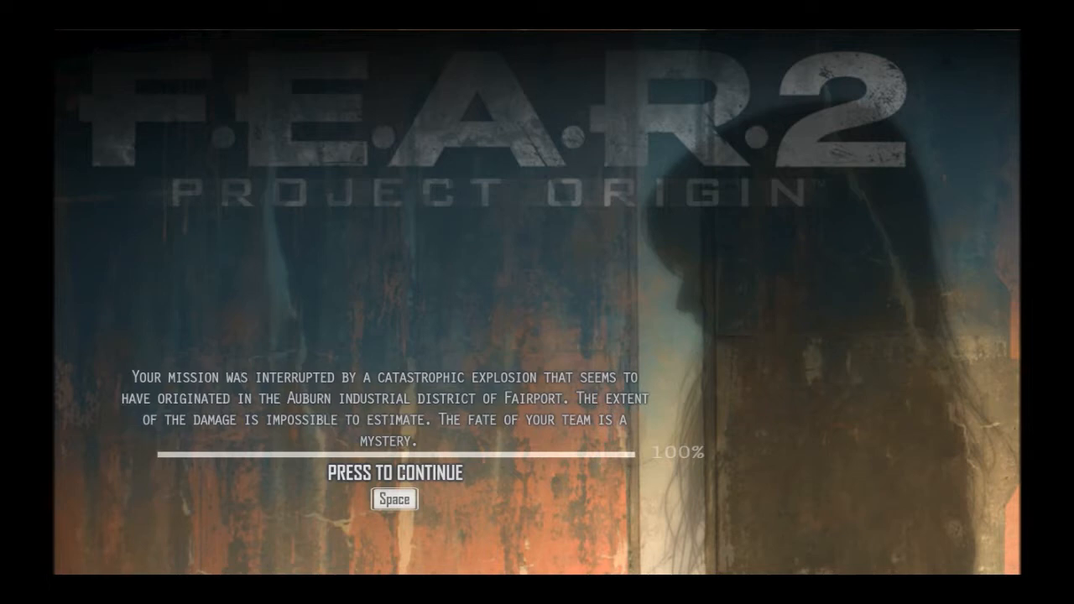
- Continue past the finished loading screen into the next hospital section
key("space")
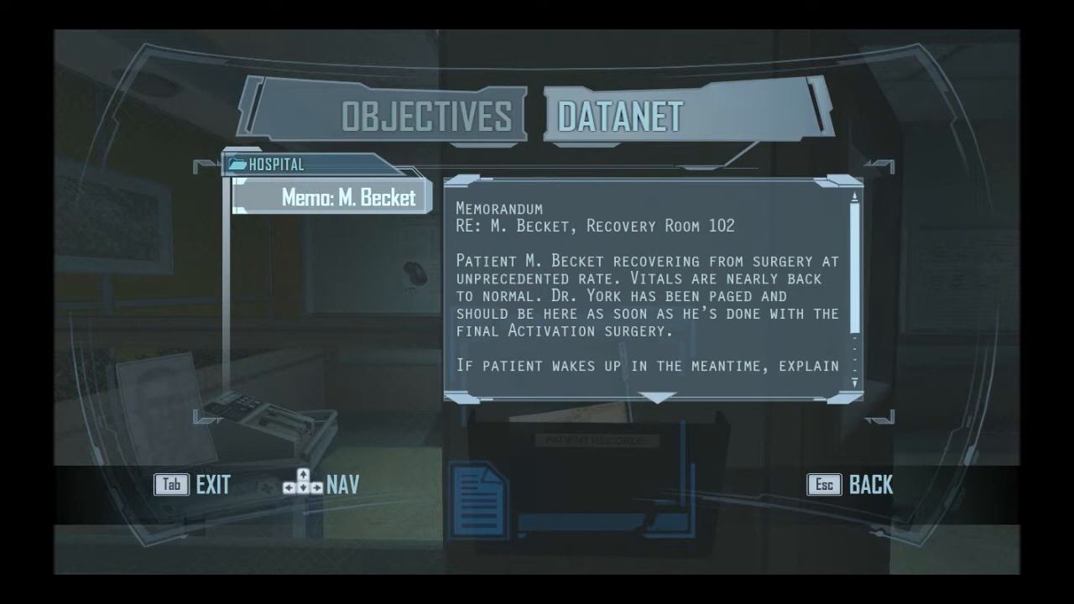
scroll("down", 3)
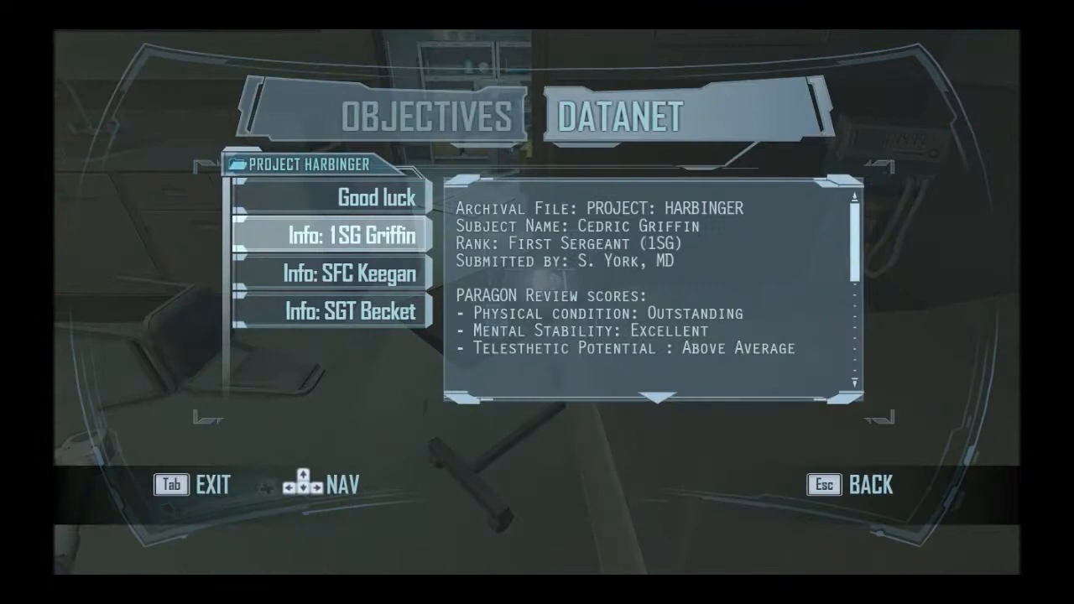
- Scroll through 1SG Griffin's Project Harbinger file and his PARAGON review scores
scroll("down", 3)
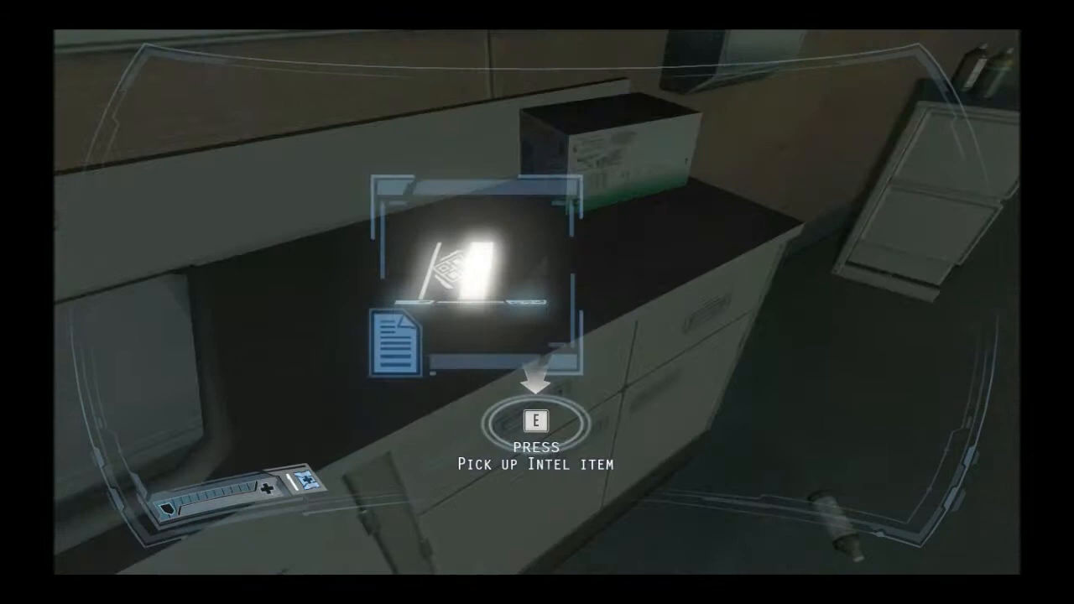
- Pick up the glowing intel document lying on the hospital counter
key("e")
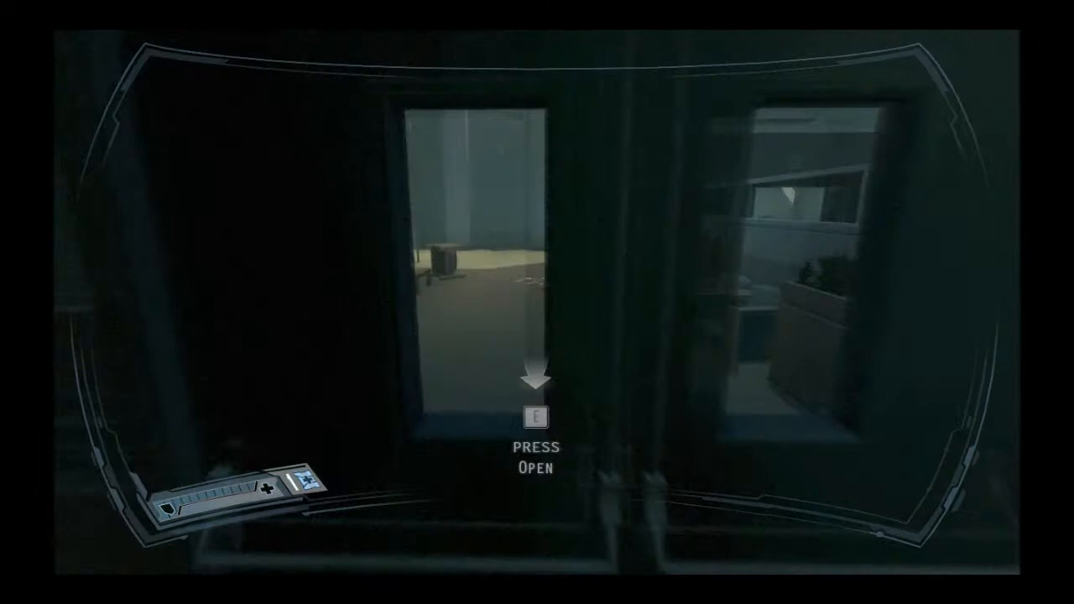
- Go through the double doors, read Dr. York's surgical notes, and return to play
key("e")
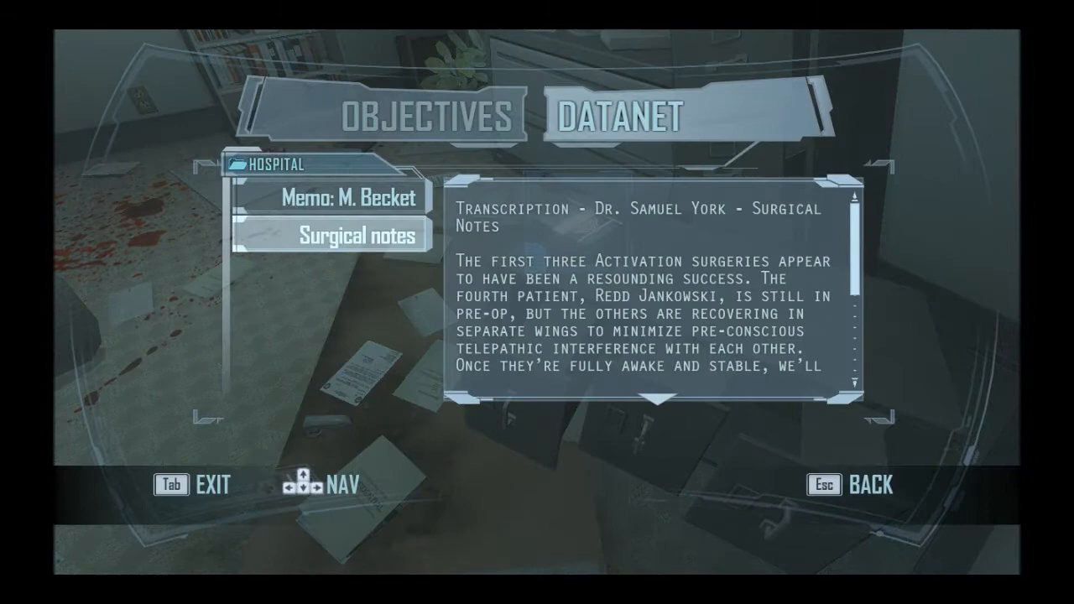
key("Tab")
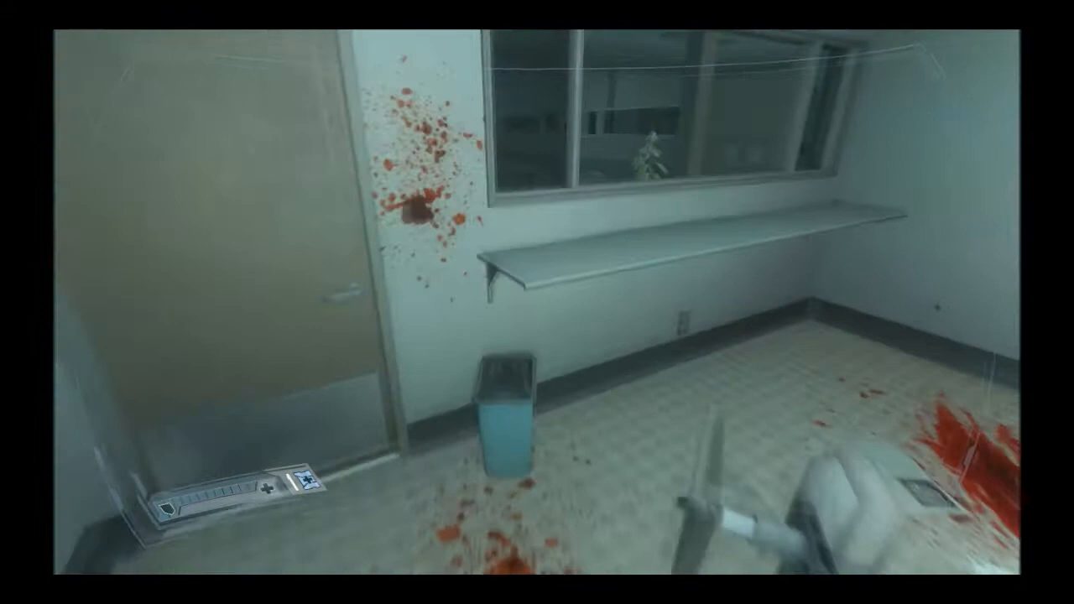